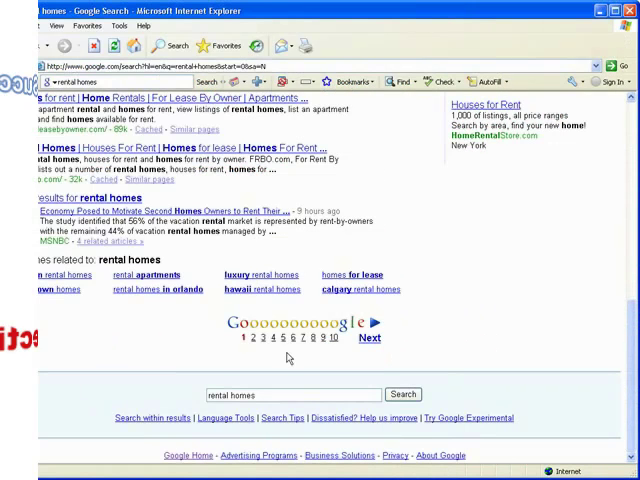
Move to the next page of Google results for rental homes and scan down it.
{"action": "left_click", "coordinate": [368, 338]}
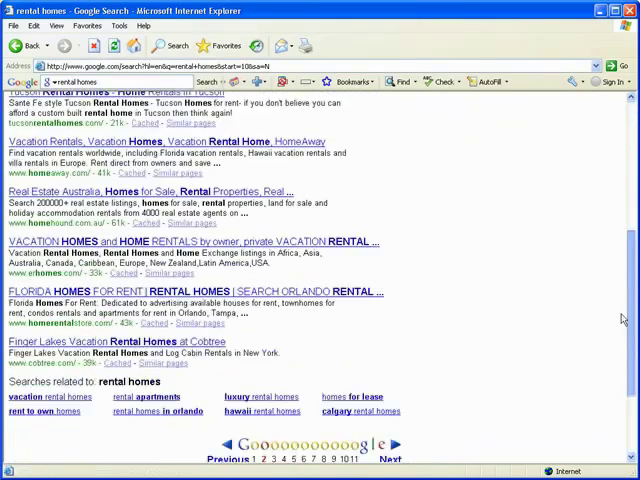
{"action": "scroll", "scroll_direction": "down", "scroll_amount": 3}
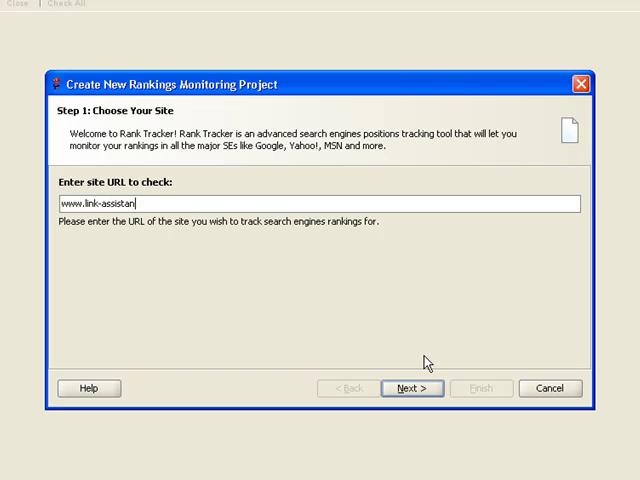
{"action": "type", "text": "t.com"}
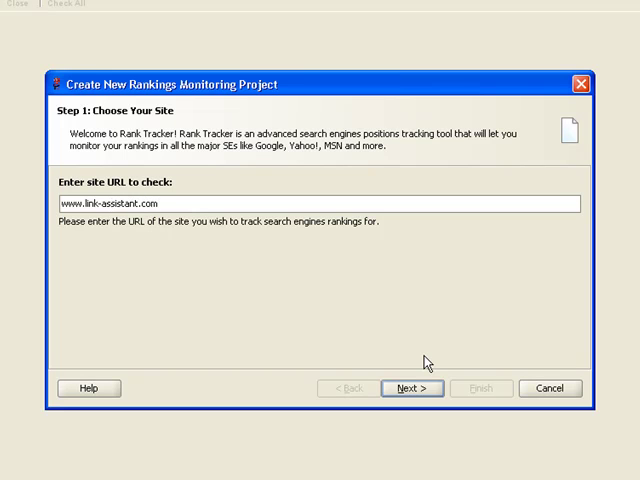
{"action": "left_click", "coordinate": [412, 388]}
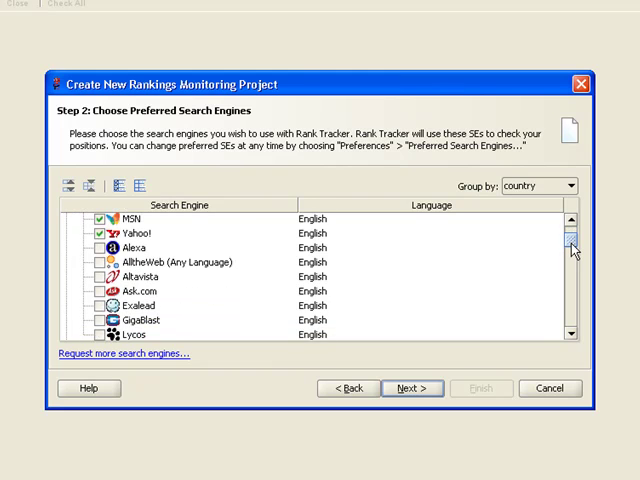
{"action": "scroll", "scroll_direction": "down", "scroll_amount": 3}
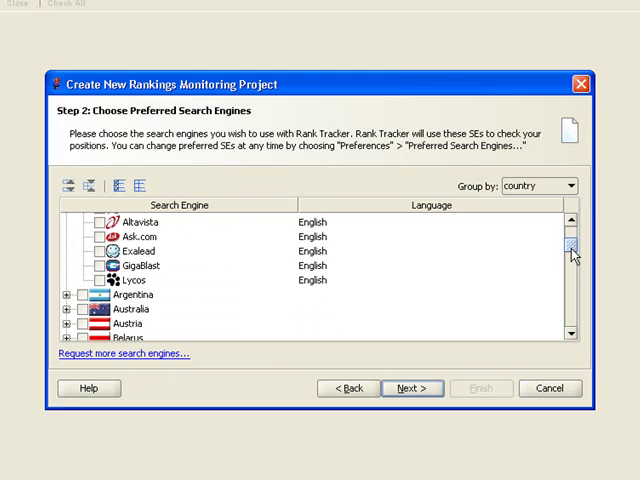
{"action": "scroll", "scroll_direction": "down", "scroll_amount": 3}
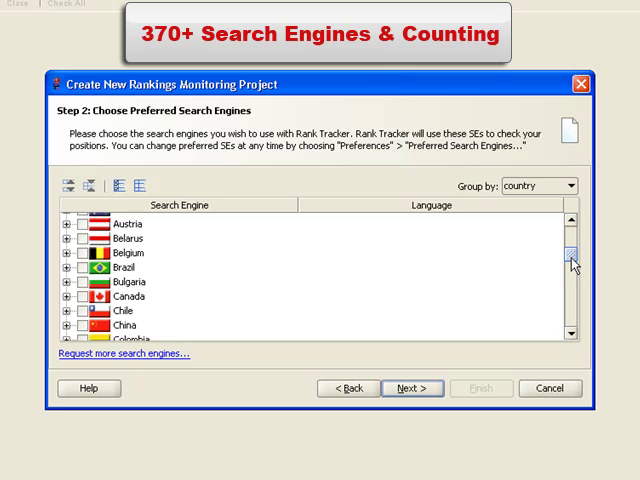
{"action": "scroll", "scroll_direction": "down", "scroll_amount": 3}
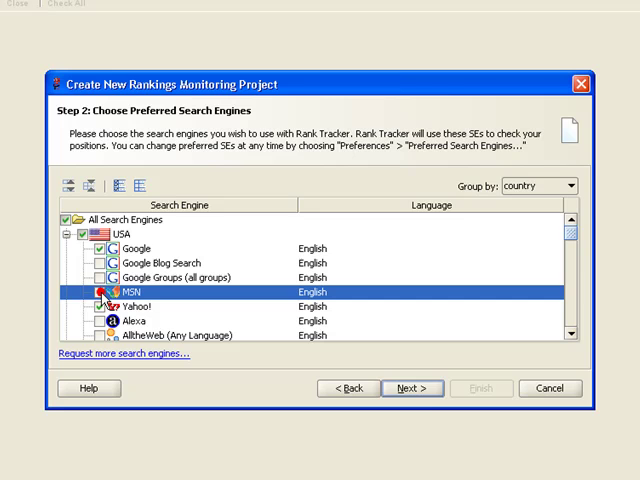
Enter the keywords to monitor: seo software, real estate, free ebooks.
{"action": "left_click", "coordinate": [412, 388]}
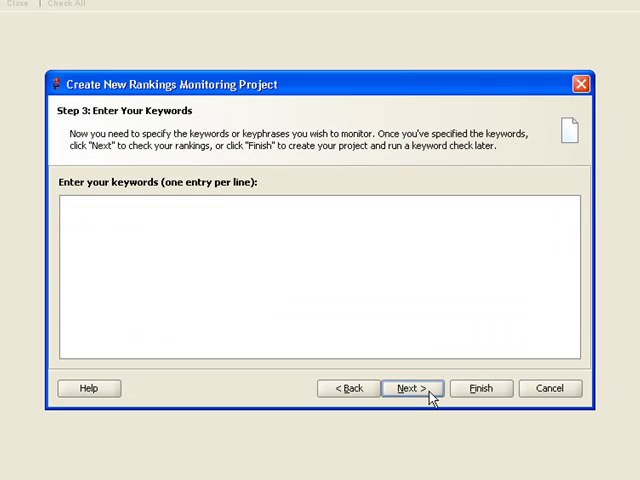
{"action": "type", "text": "seo s"}
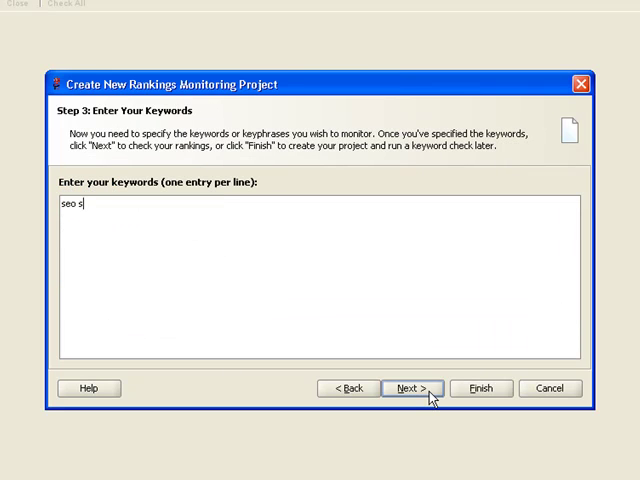
{"action": "type", "text": "oftware"}
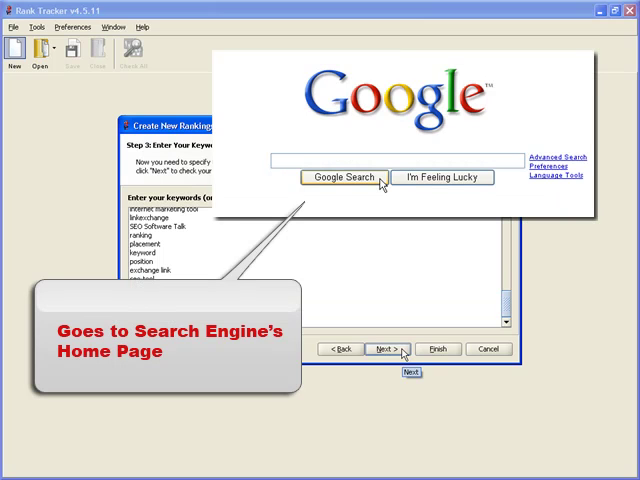
{"action": "type", "text": "real"}
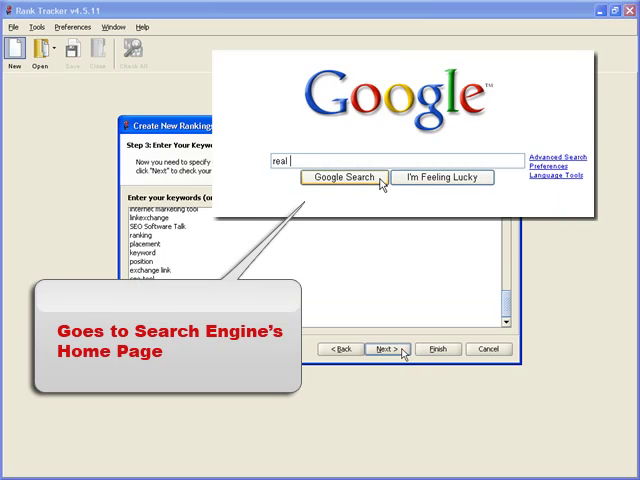
{"action": "type", "text": "estate"}
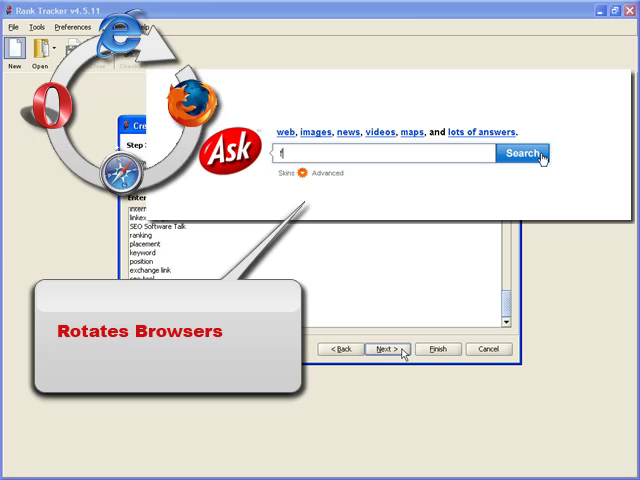
{"action": "type", "text": "free ebooks"}
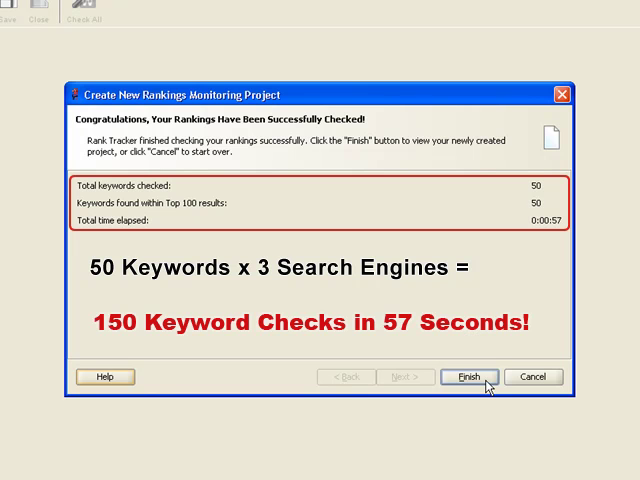
Finish the wizard after the 50-keyword check and open the new project.
{"action": "left_click", "coordinate": [468, 376]}
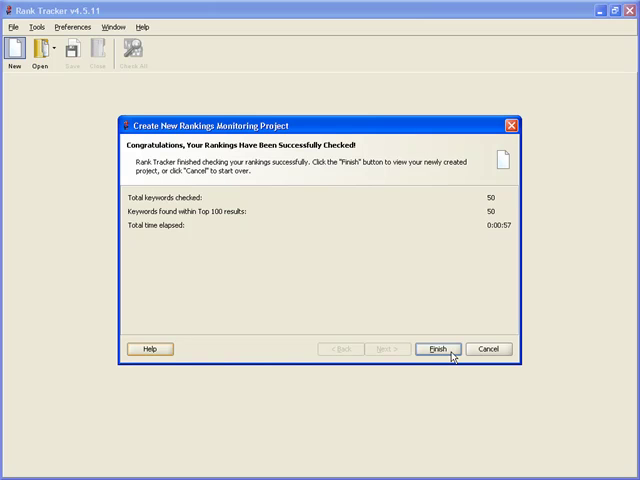
{"action": "left_click", "coordinate": [436, 348]}
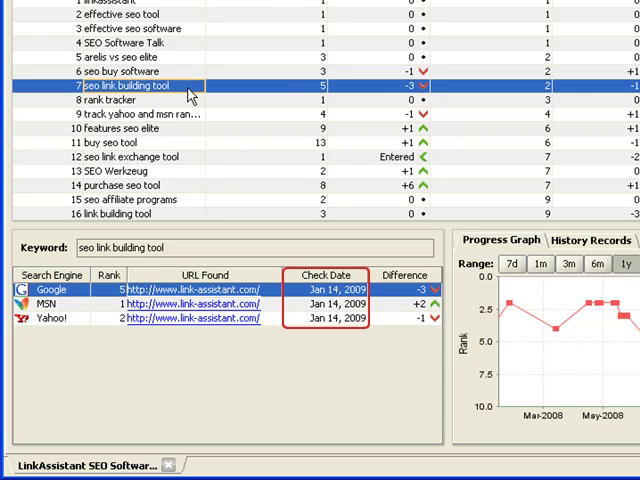
Show the rankings and history for the seo link building tool keyword.
{"action": "left_click", "coordinate": [404, 276]}
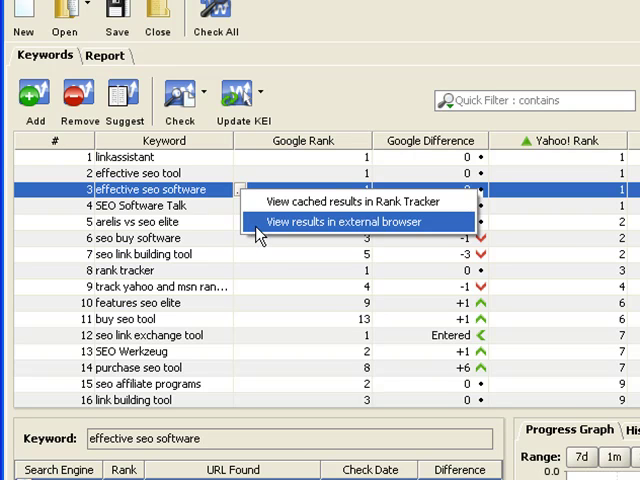
View the search results and history records for effective seo software.
{"action": "left_click", "coordinate": [348, 220]}
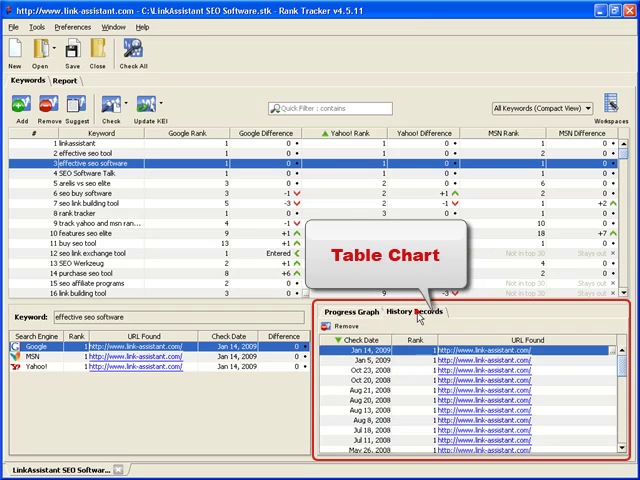
View the rank tracker progress graph over 3 months, 6 months and 1 year, then start Check All.
{"action": "left_click", "coordinate": [348, 316]}
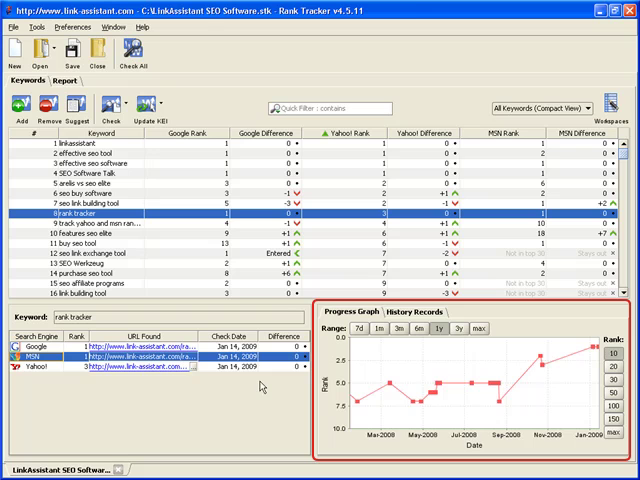
{"action": "left_click", "coordinate": [380, 330]}
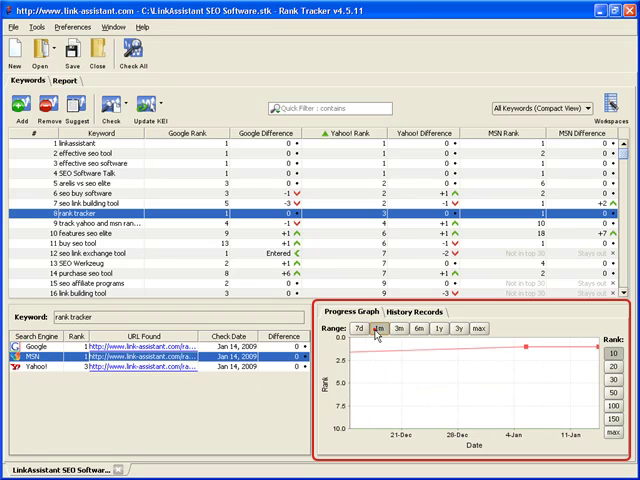
{"action": "left_click", "coordinate": [414, 334]}
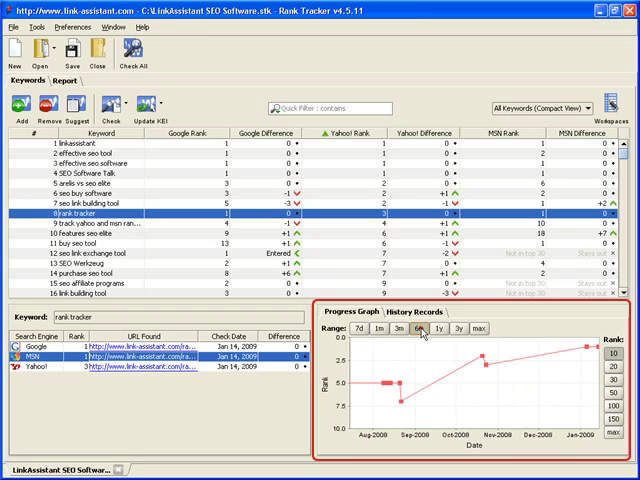
{"action": "left_click", "coordinate": [428, 328]}
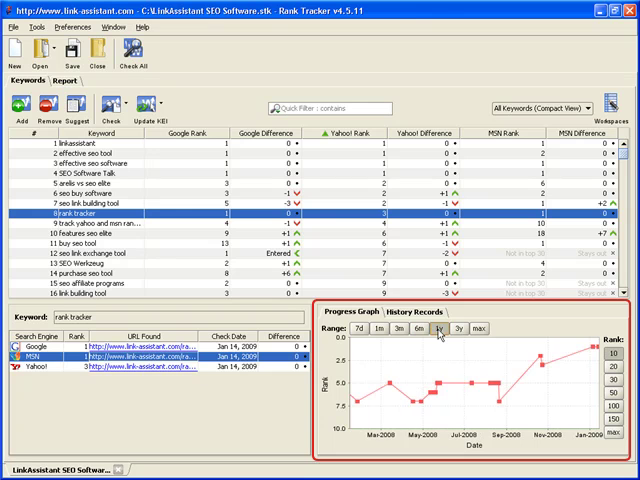
{"action": "left_click", "coordinate": [448, 332]}
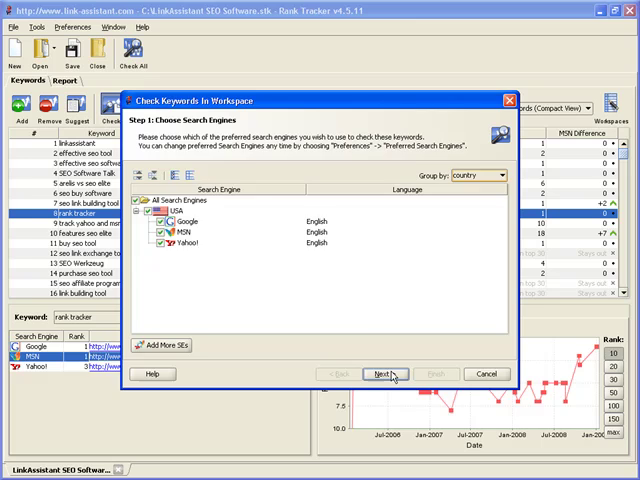
Run the workspace recheck on Google, MSN and Yahoo and return to the refreshed table.
{"action": "left_click", "coordinate": [380, 372]}
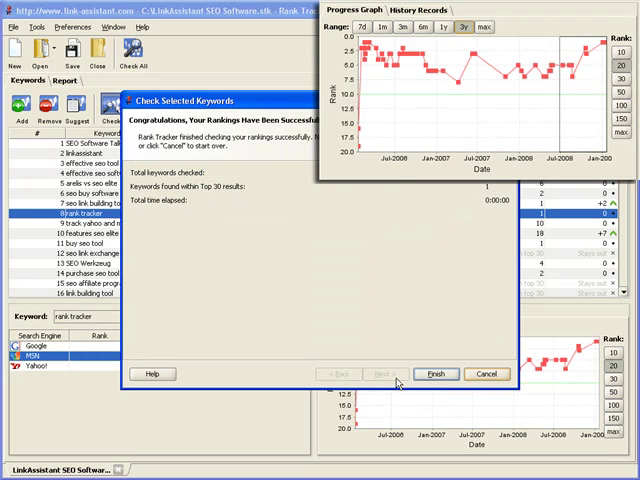
{"action": "left_click", "coordinate": [436, 372]}
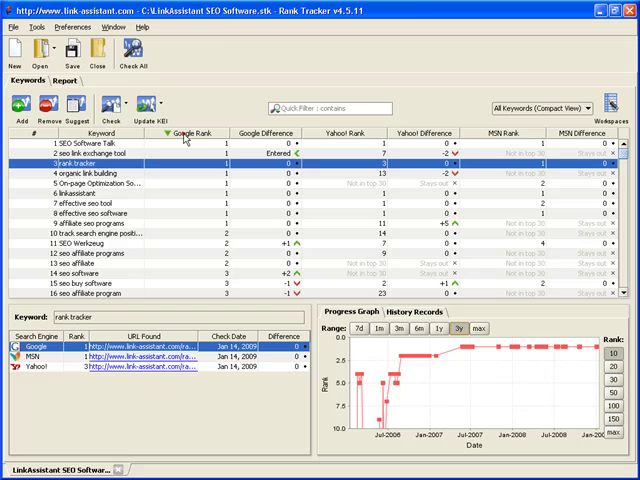
Filter by 'seo' and begin adding a new custom workspace.
{"action": "type", "text": "seo"}
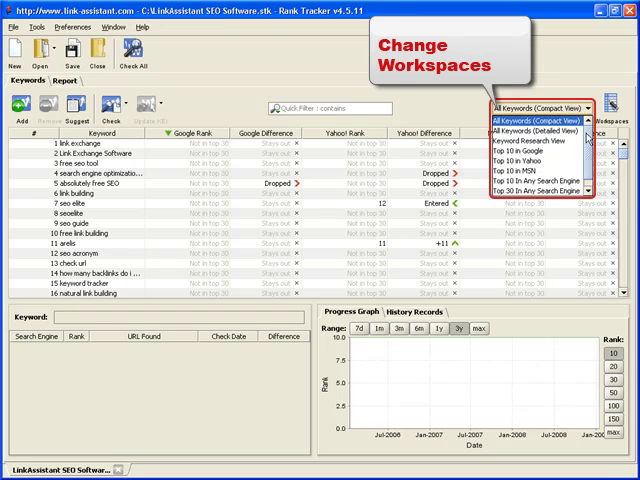
{"action": "left_click", "coordinate": [524, 146]}
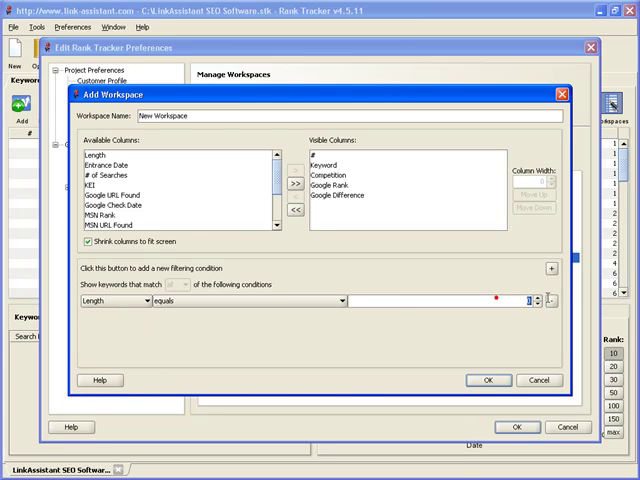
Confirm the New Workspace with keyword and Google rank columns.
{"action": "left_click", "coordinate": [484, 380]}
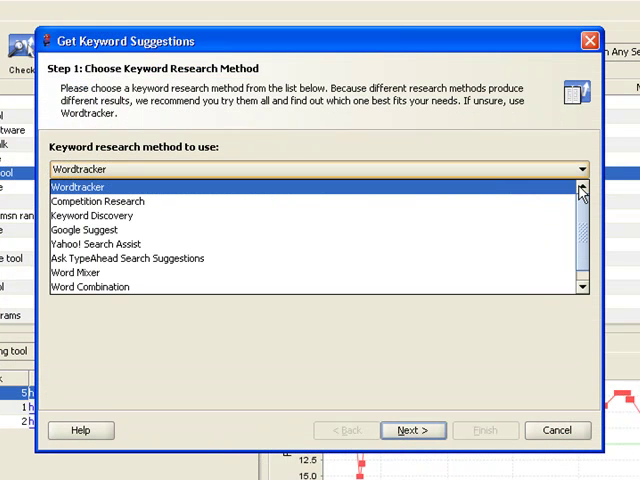
Keep Competition Research as the method and seed suggestions with 'seo software'.
{"action": "scroll", "scroll_direction": "down", "scroll_amount": 3}
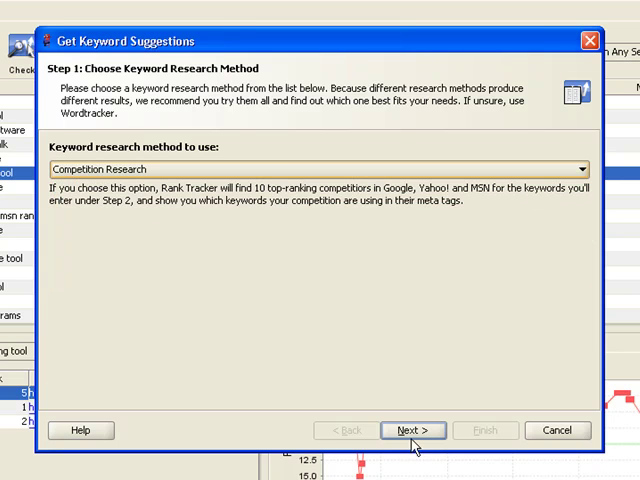
{"action": "left_click", "coordinate": [412, 430]}
{"action": "type", "text": "s"}
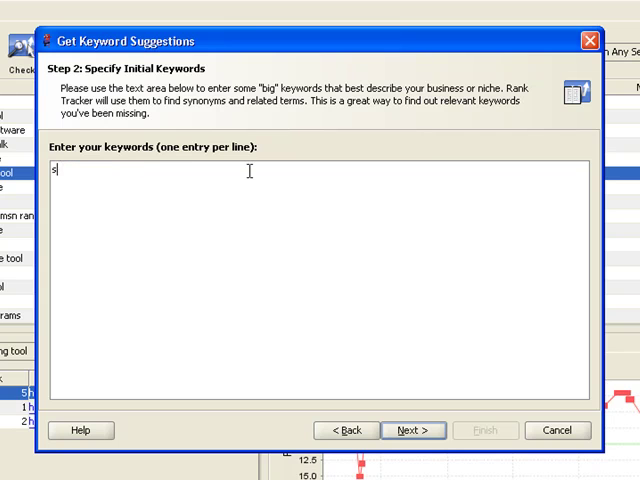
{"action": "type", "text": "eo soft"}
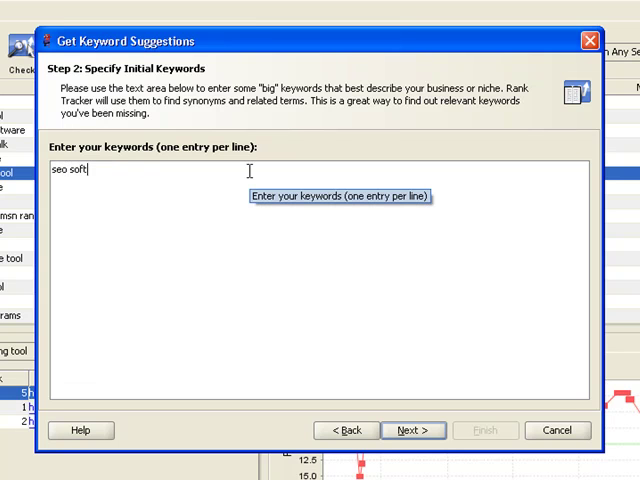
{"action": "type", "text": "ware"}
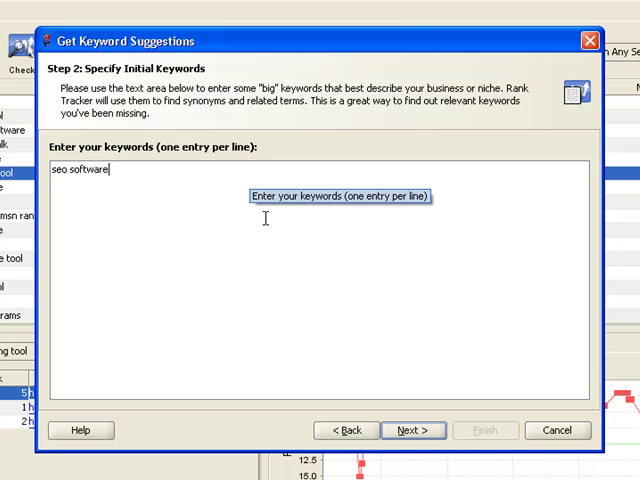
{"action": "left_click", "coordinate": [412, 430]}
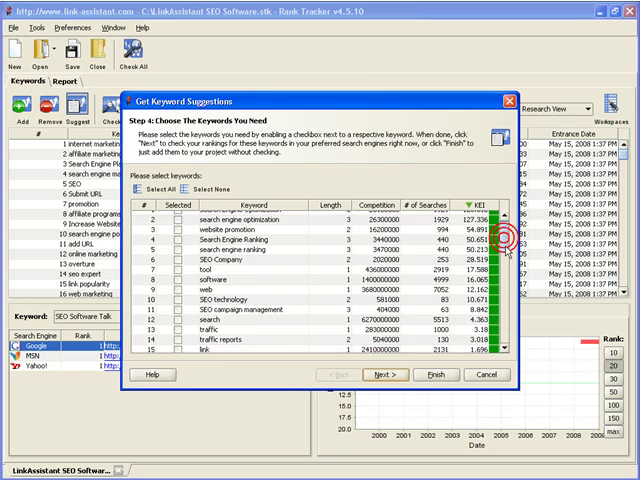
Review suggested keywords with KEI scores, tick one to add, and finish the wizard.
{"action": "scroll", "scroll_direction": "down", "scroll_amount": 3}
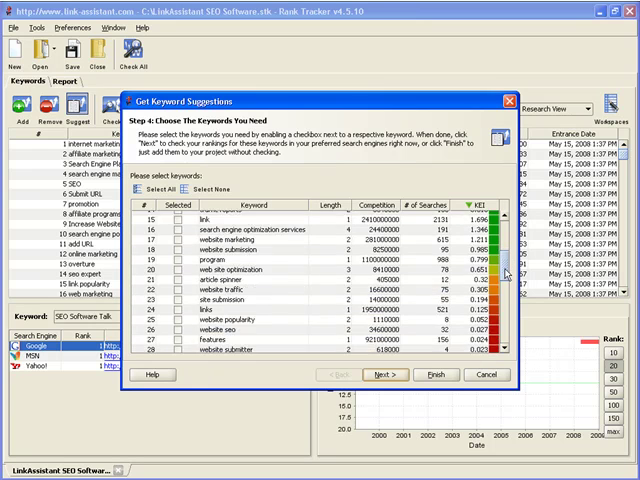
{"action": "scroll", "scroll_direction": "down", "scroll_amount": 3}
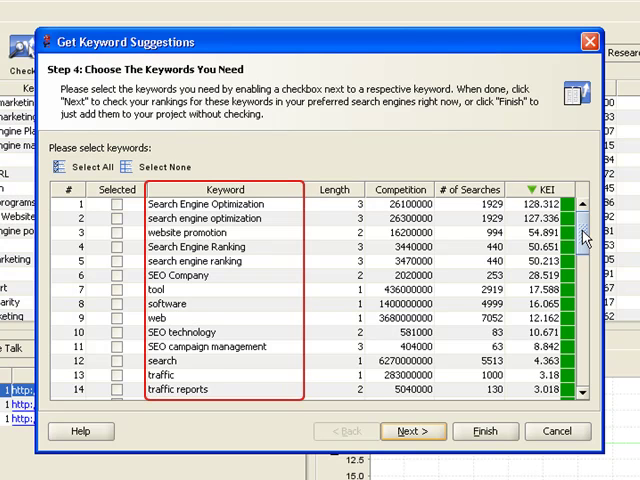
{"action": "left_click", "coordinate": [400, 190]}
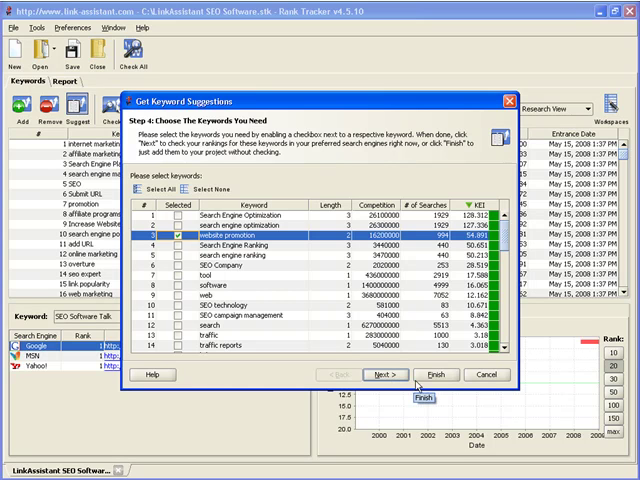
{"action": "left_click", "coordinate": [432, 376]}
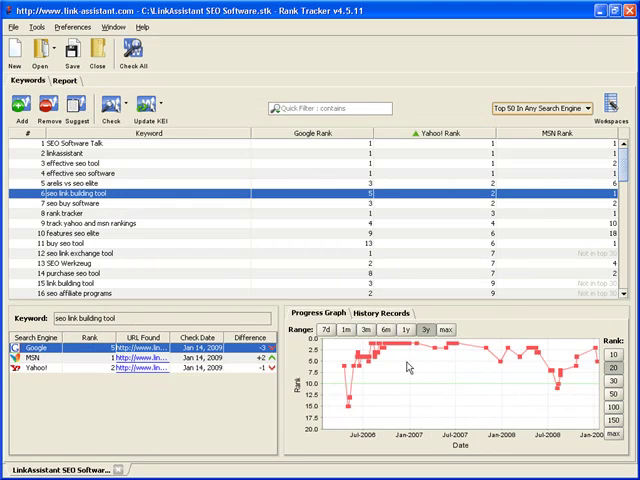
Reopen keyword suggestions, choose another research method, and view keywords with KEI, competition and searches.
{"action": "left_click", "coordinate": [72, 104]}
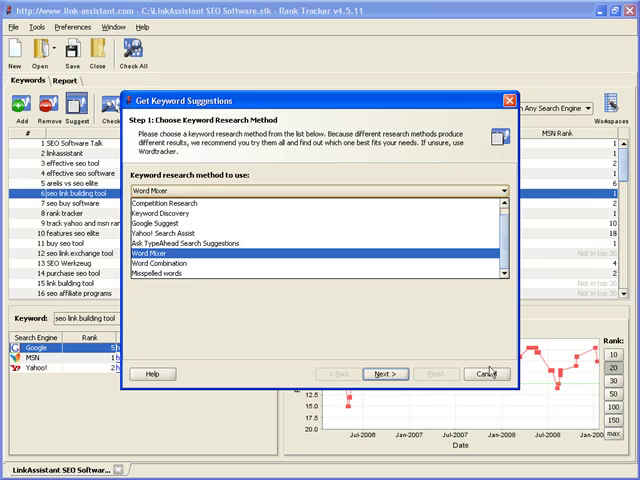
{"action": "left_click", "coordinate": [488, 372]}
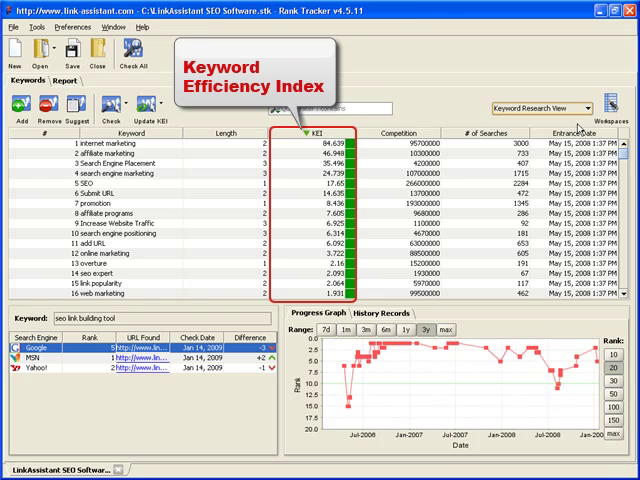
{"action": "scroll", "scroll_direction": "down", "scroll_amount": 3}
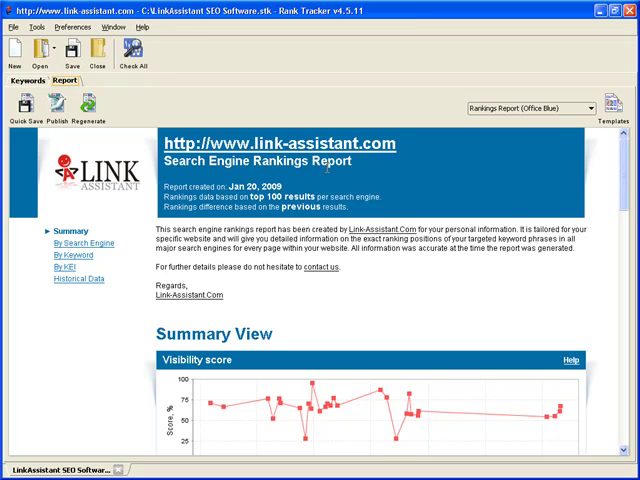
Scroll the rankings report through summary, rankings overview and top 10 keyword tables.
{"action": "scroll", "scroll_direction": "down", "scroll_amount": 3}
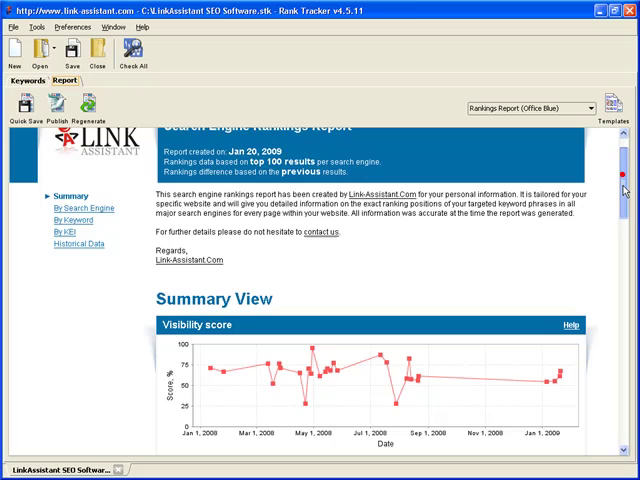
{"action": "scroll", "scroll_direction": "down", "scroll_amount": 3}
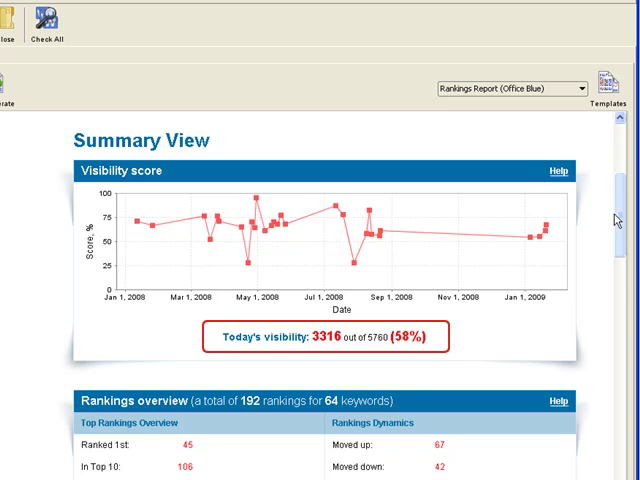
{"action": "mouse_move", "coordinate": [616, 220]}
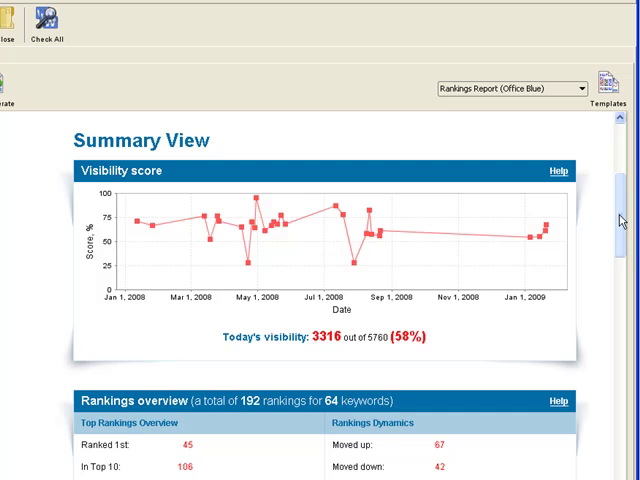
{"action": "scroll", "scroll_direction": "down", "scroll_amount": 3}
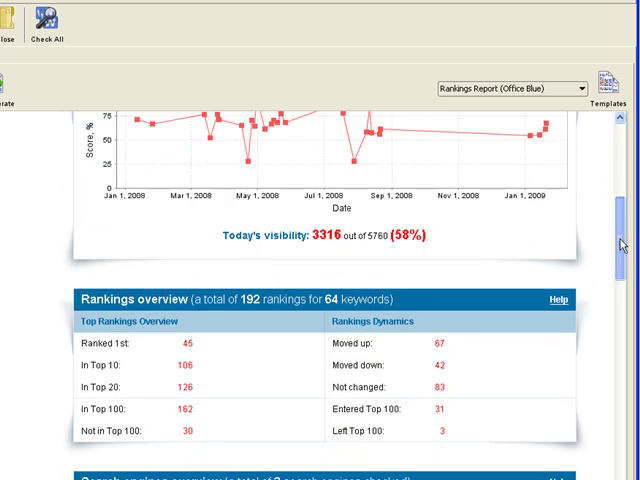
{"action": "scroll", "scroll_direction": "down", "scroll_amount": 3}
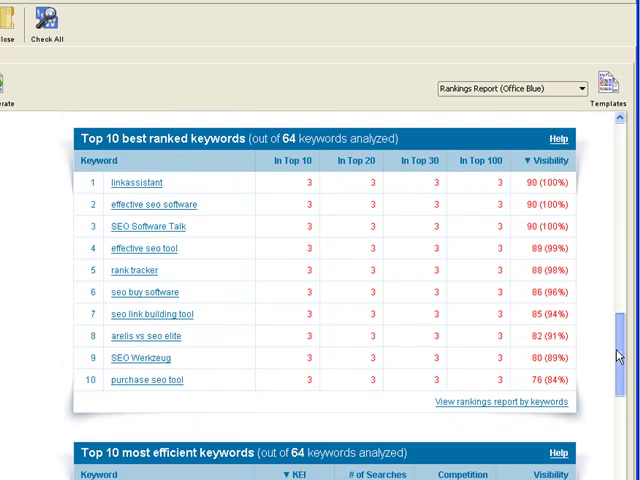
{"action": "scroll", "scroll_direction": "down", "scroll_amount": 3}
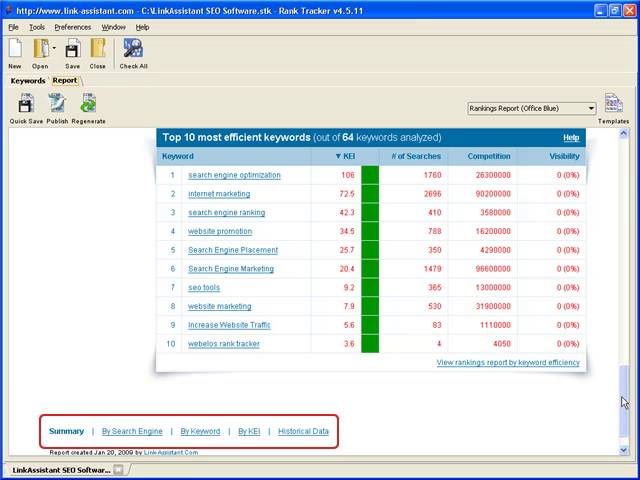
{"action": "mouse_move", "coordinate": [276, 444]}
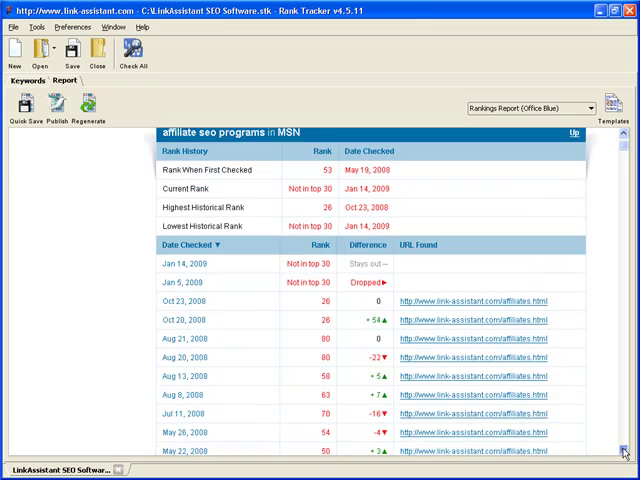
Scroll through the report's historical ranking data for 'affiliate seo programs'.
{"action": "scroll", "scroll_direction": "down", "scroll_amount": 3}
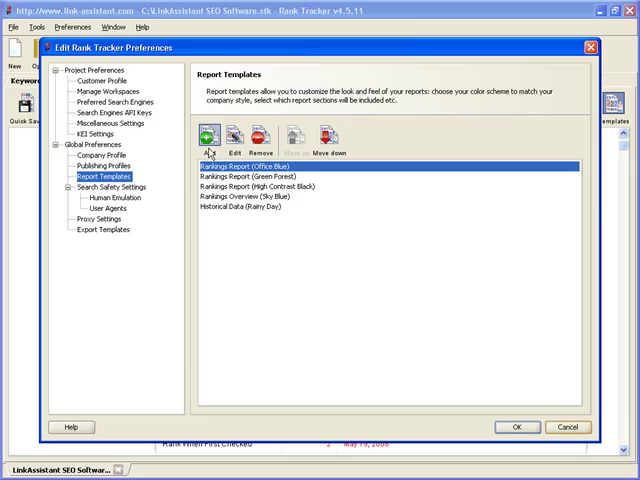
Add a new report template and step through colour scheme, introduction and rankings history pages.
{"action": "left_click", "coordinate": [206, 140]}
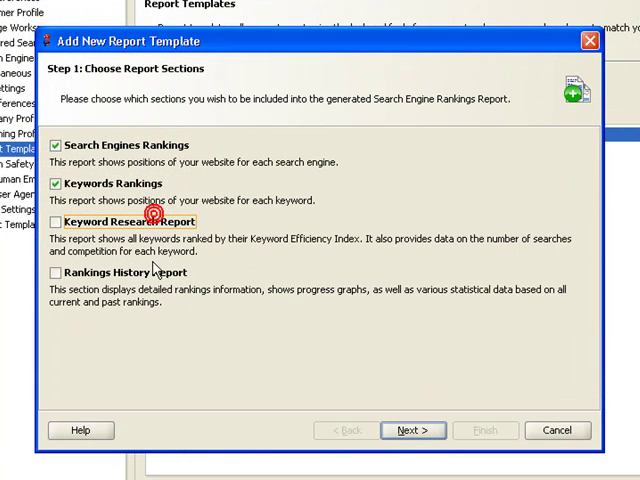
{"action": "left_click", "coordinate": [412, 430]}
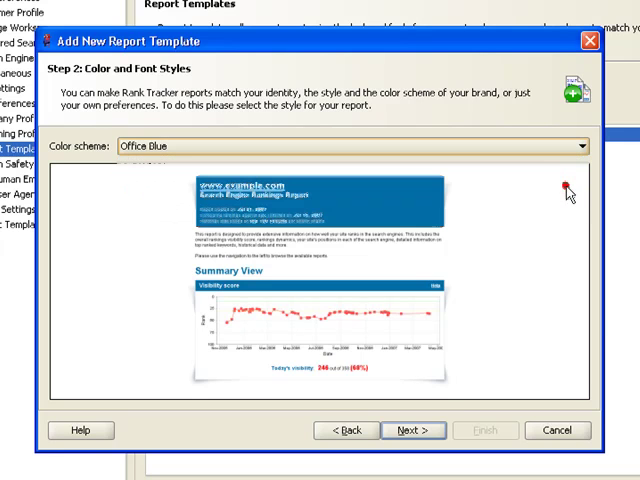
{"action": "left_click", "coordinate": [412, 430]}
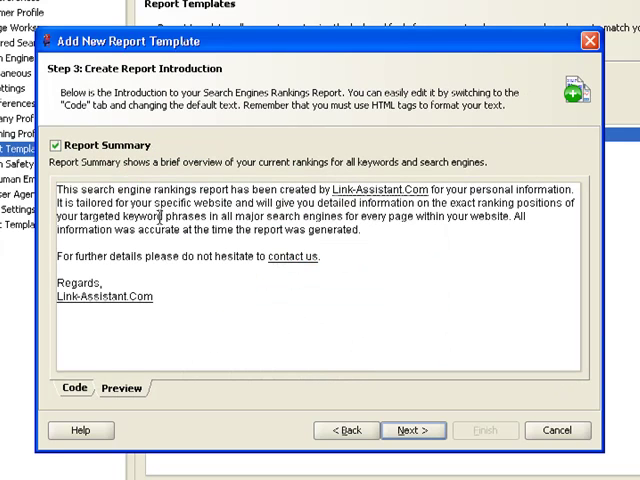
{"action": "left_click", "coordinate": [56, 144]}
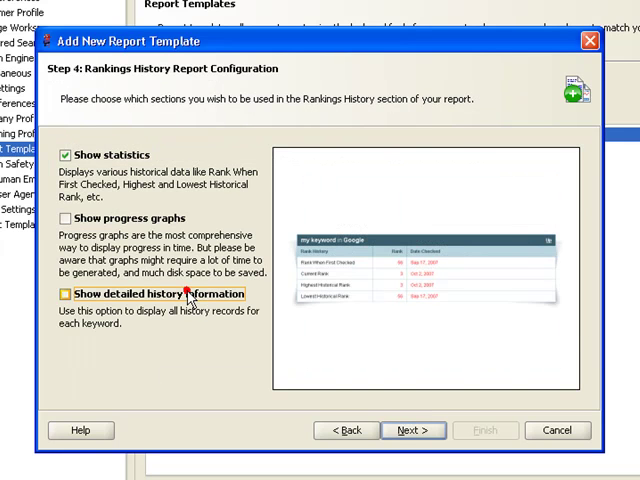
{"action": "left_click", "coordinate": [412, 430]}
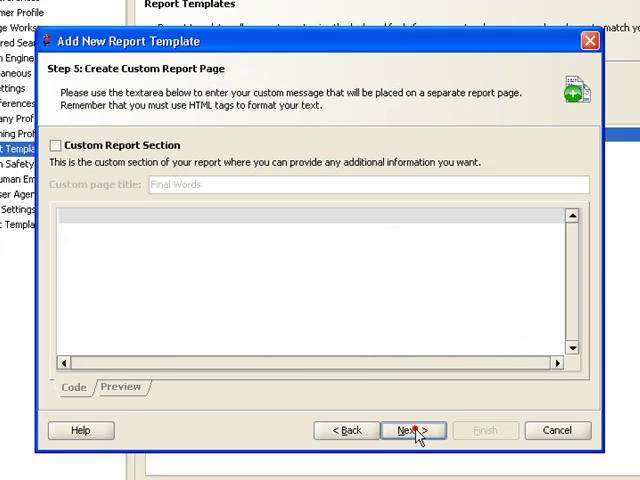
Enable the custom report section, name the template My Report, and generate the report with it.
{"action": "left_click", "coordinate": [56, 144]}
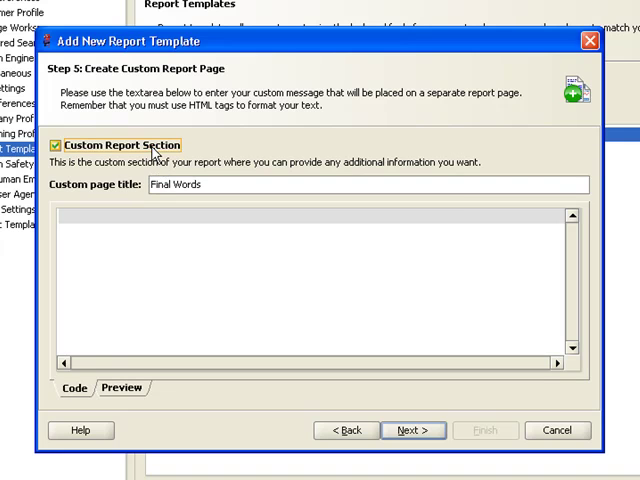
{"action": "left_click", "coordinate": [412, 430]}
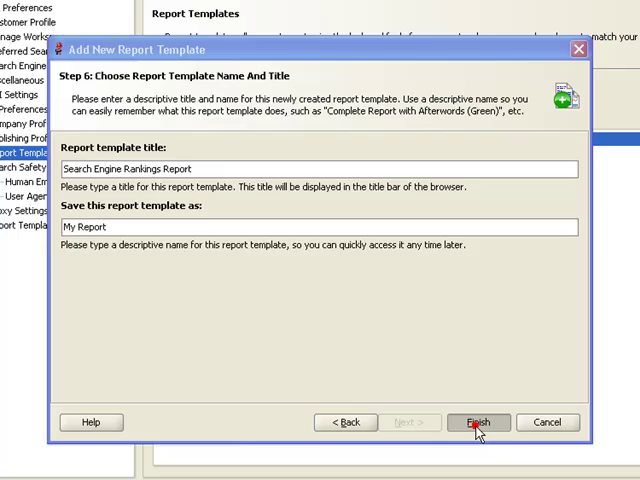
{"action": "left_click", "coordinate": [480, 422]}
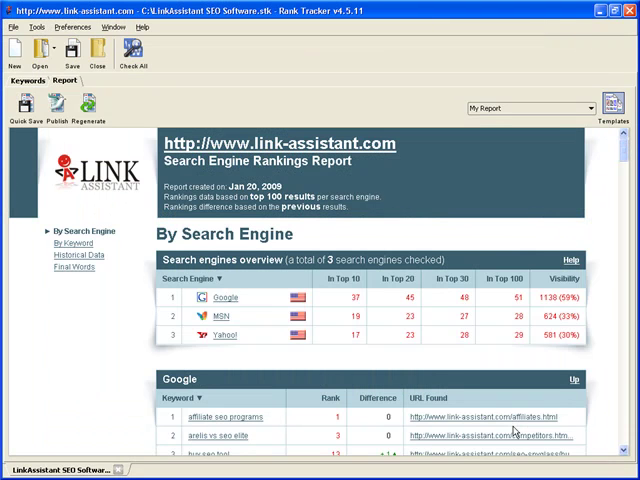